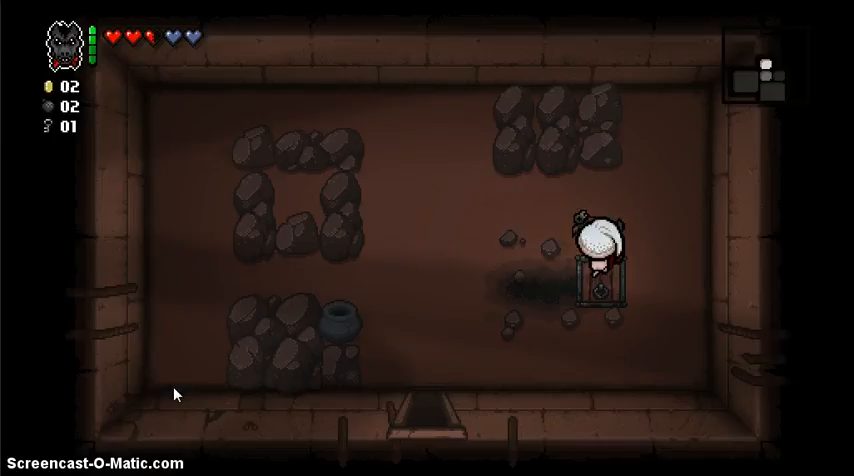
{"action": "key", "text": "Left"}
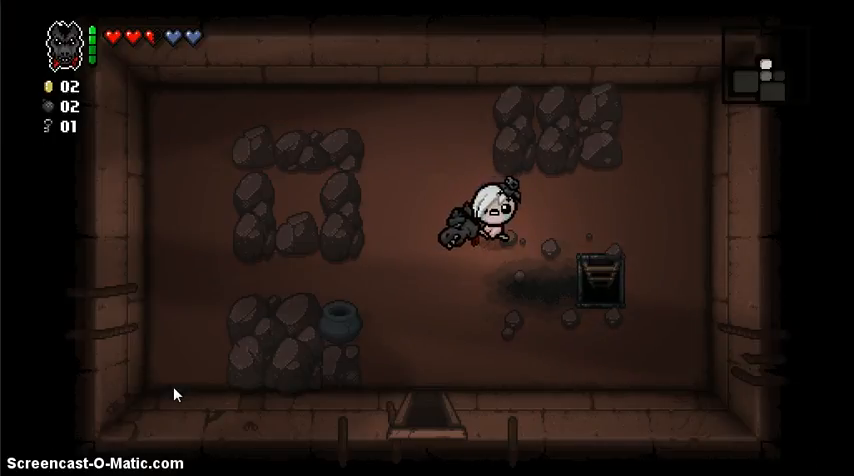